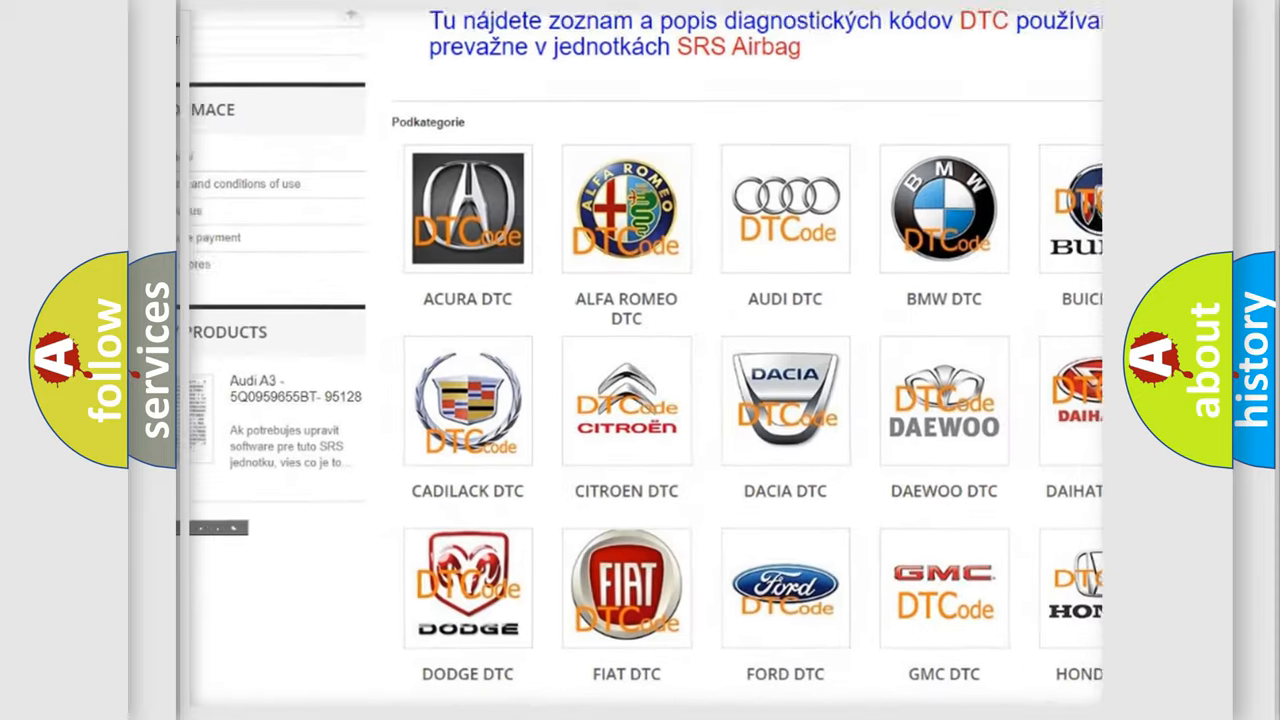
scroll(down, 3)
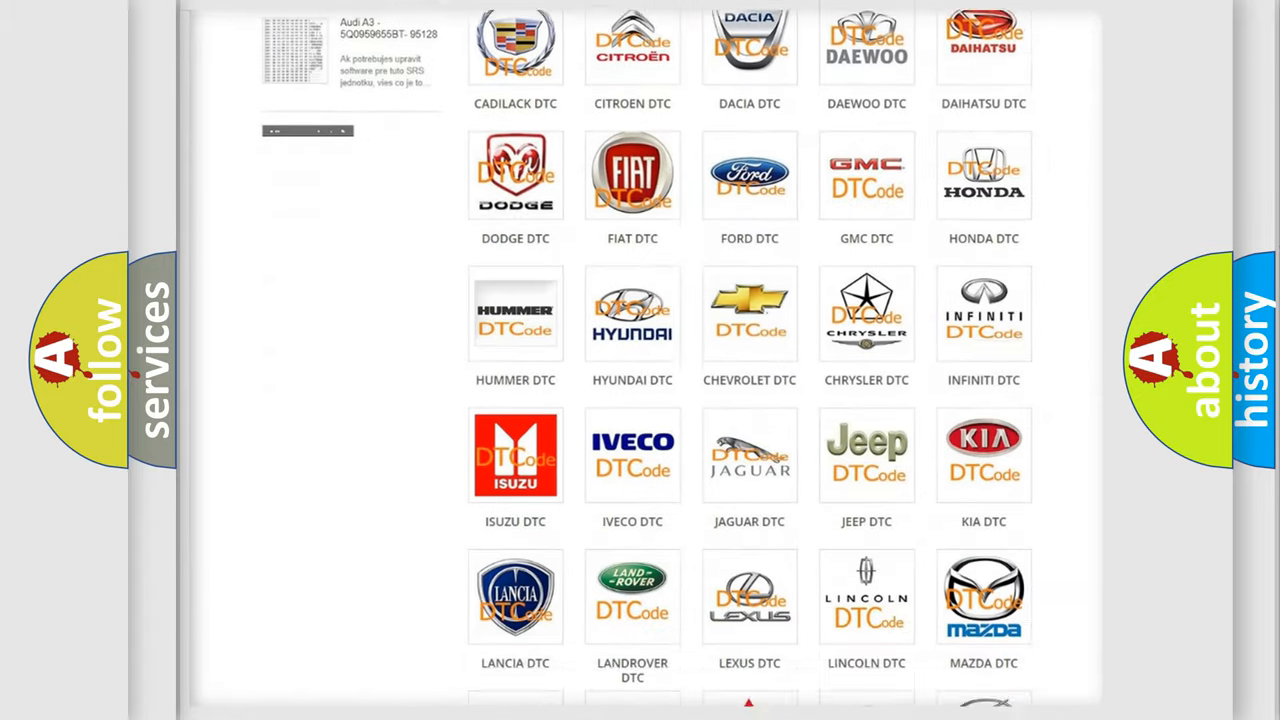
scroll(down, 3)
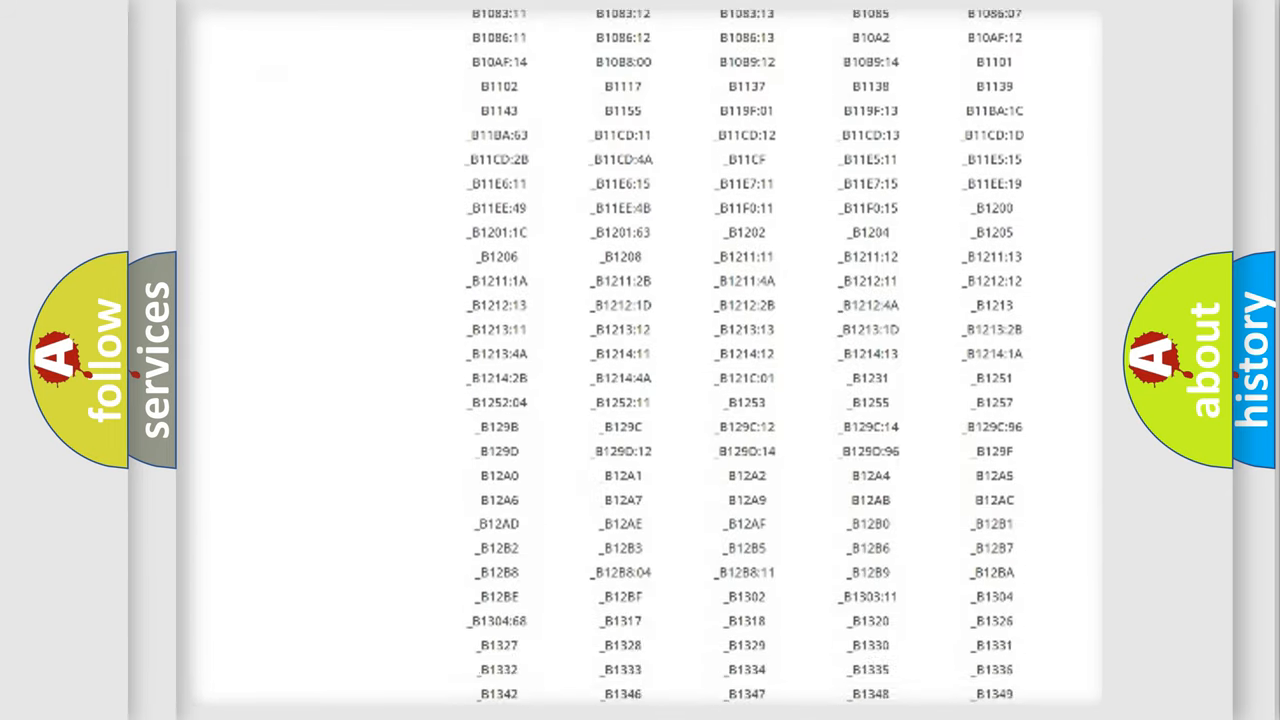
scroll(down, 3)
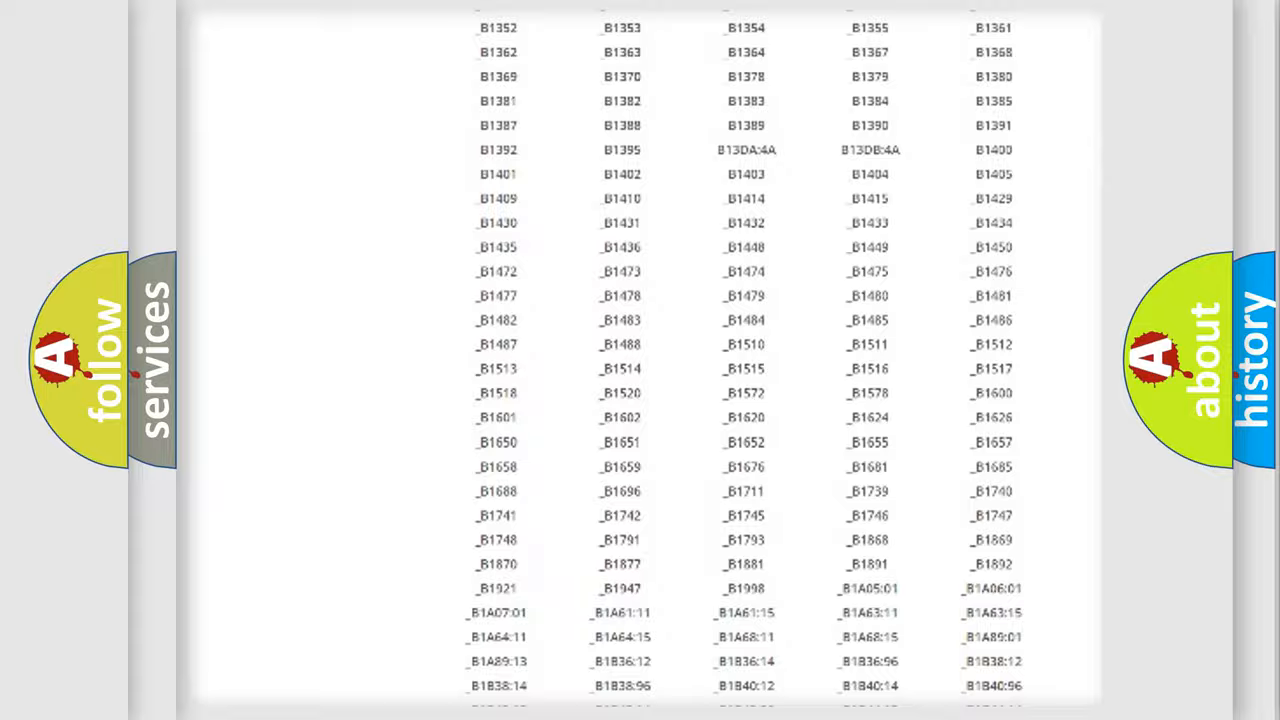